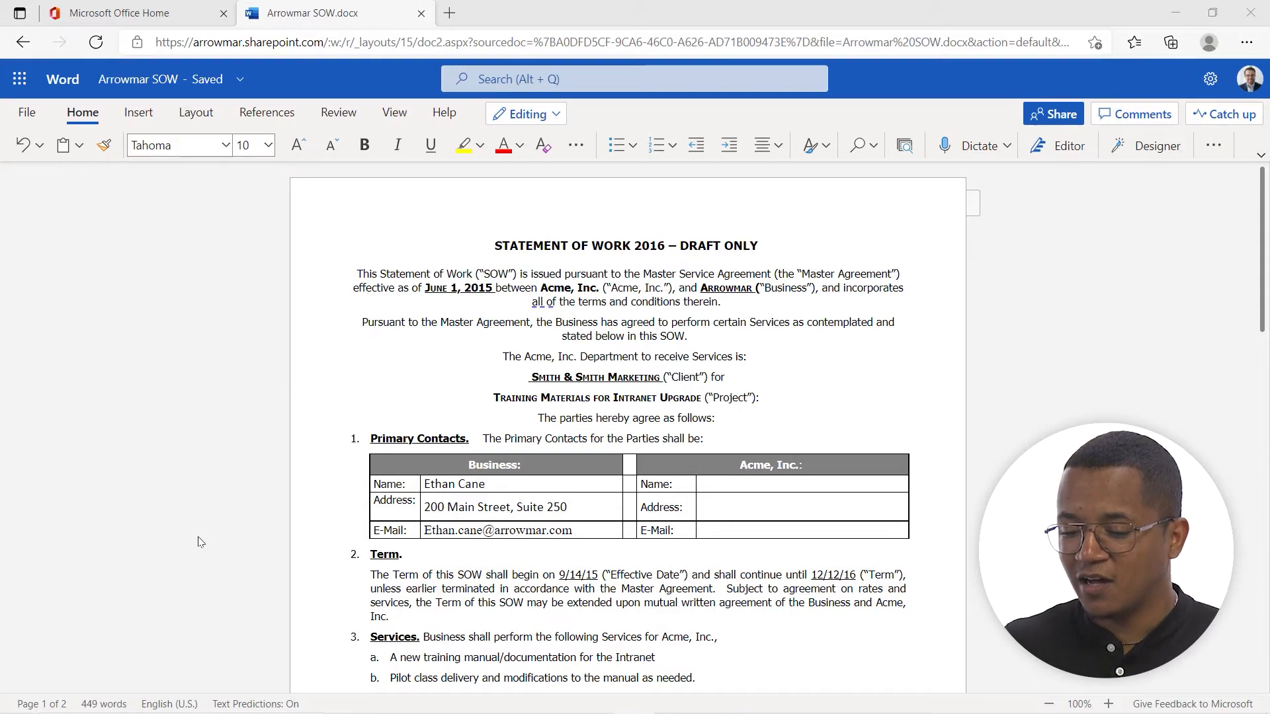
Show the plain Find search in the Navigation pane beside the Arrowmar SOW
scroll(down, 3)
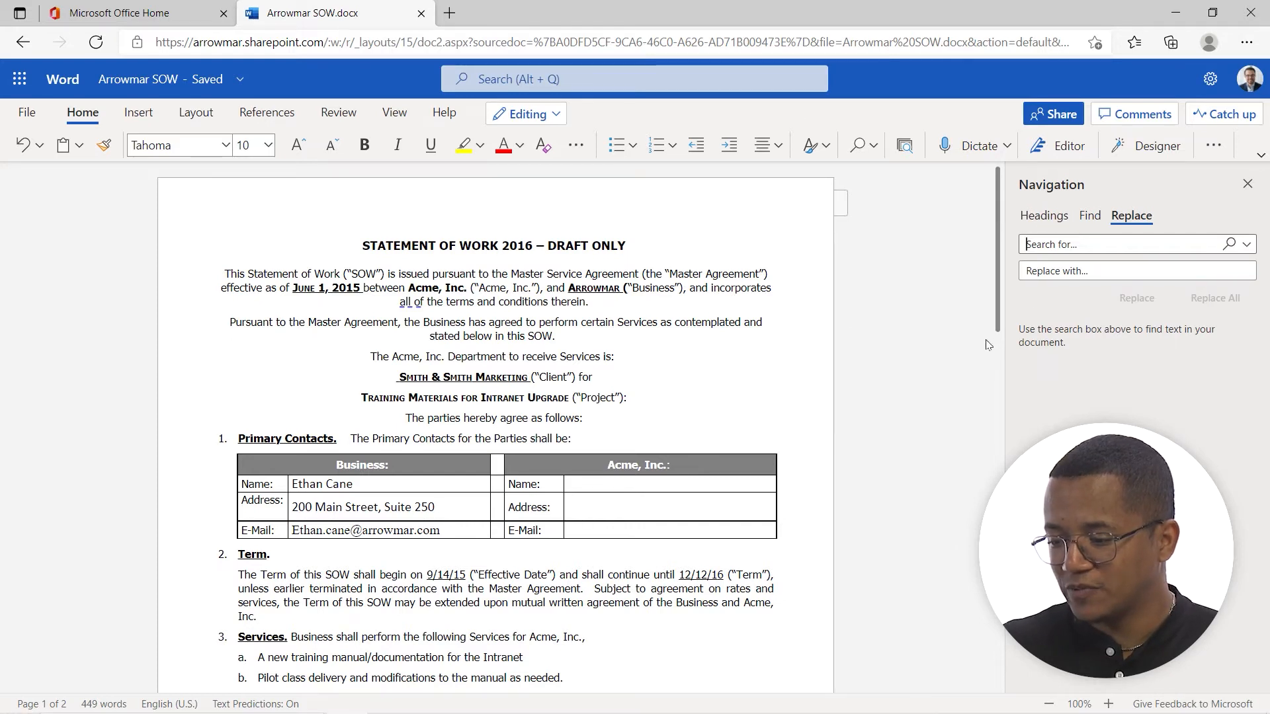
click(1089, 216)
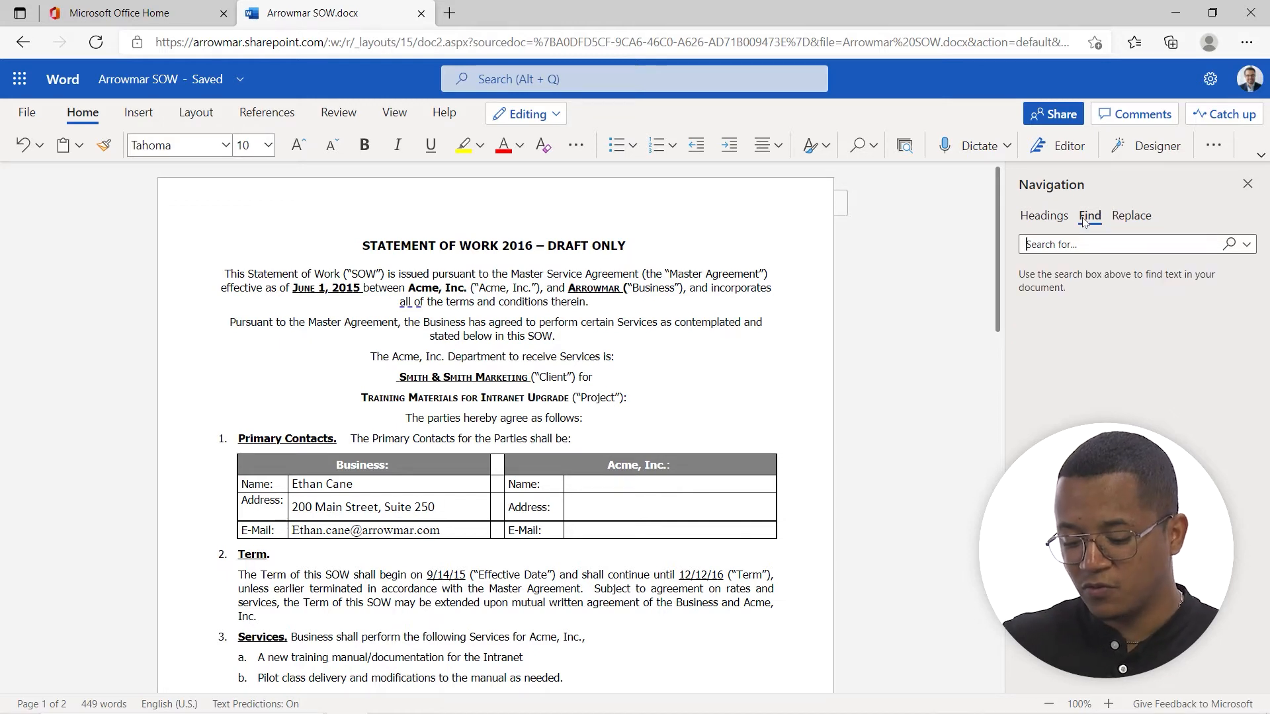
Search 'term' to highlight its six matches, then show the replace fields
text(term)
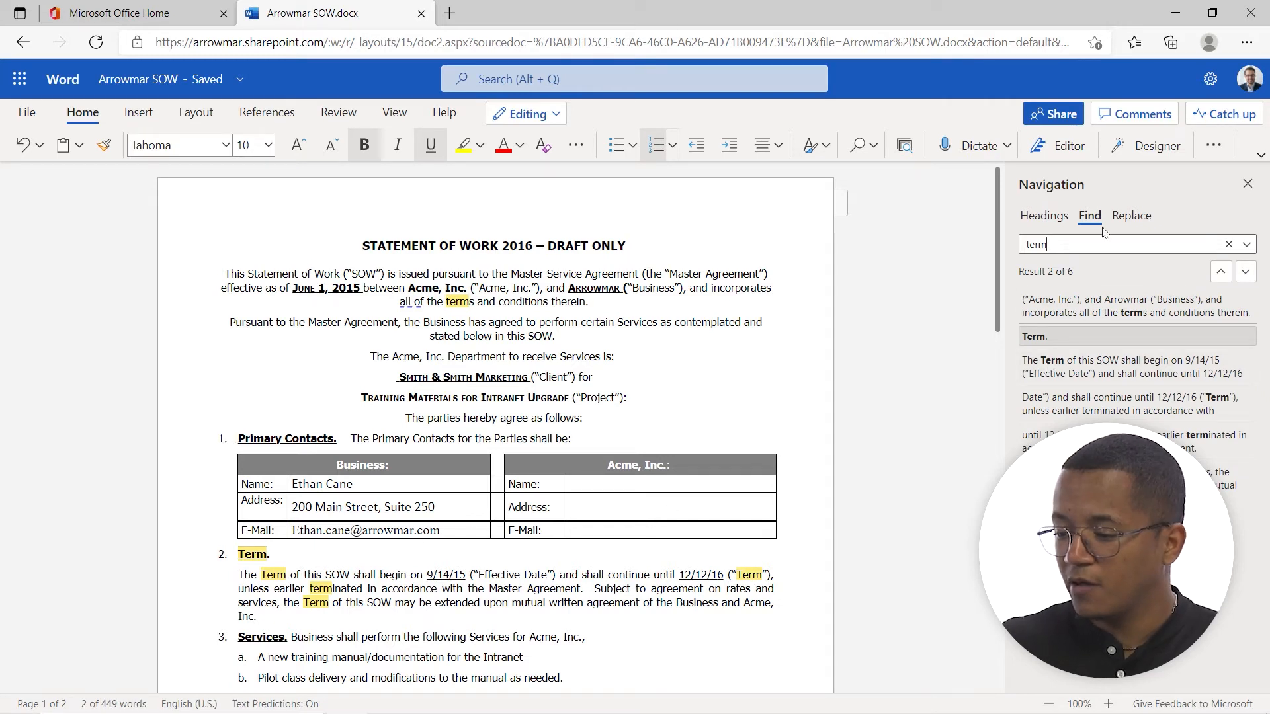
click(1131, 215)
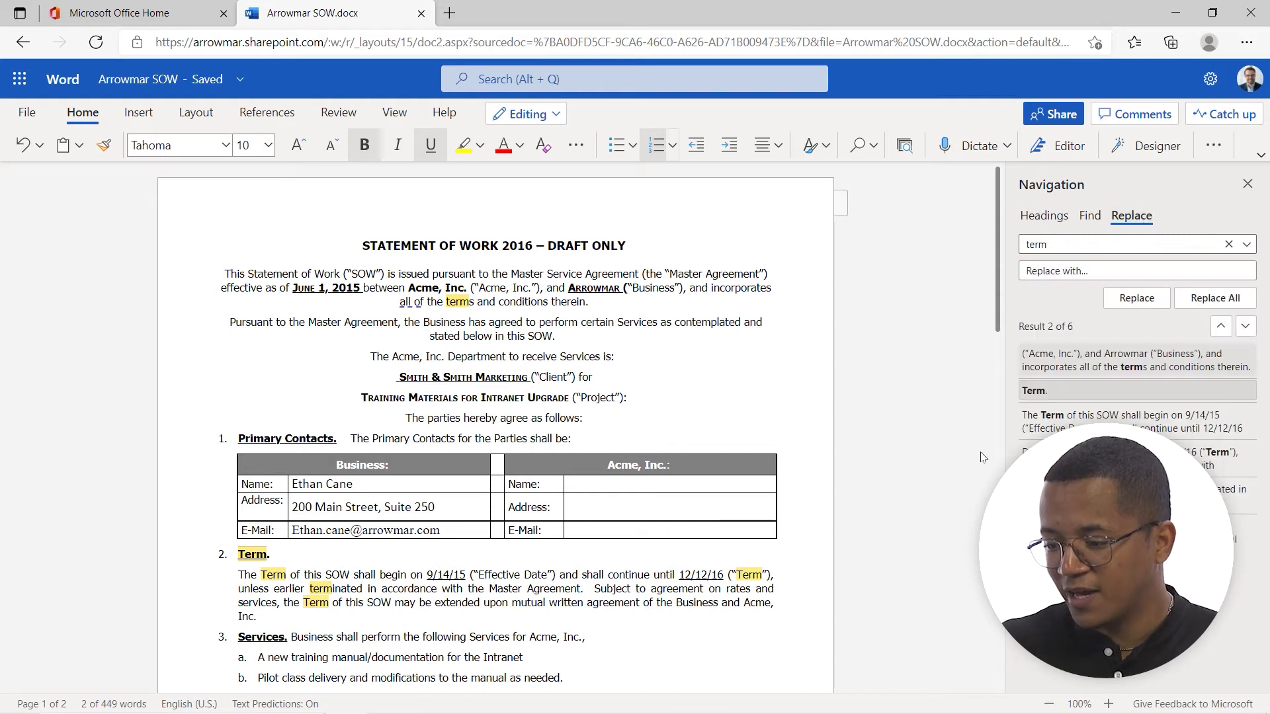